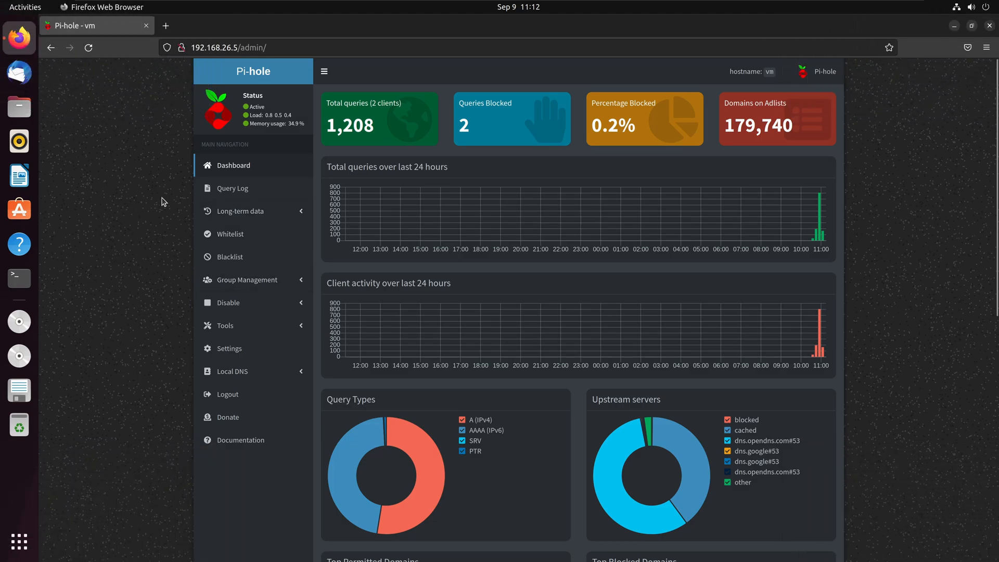
{"action": "mouse_move", "coordinate": [130, 248]}
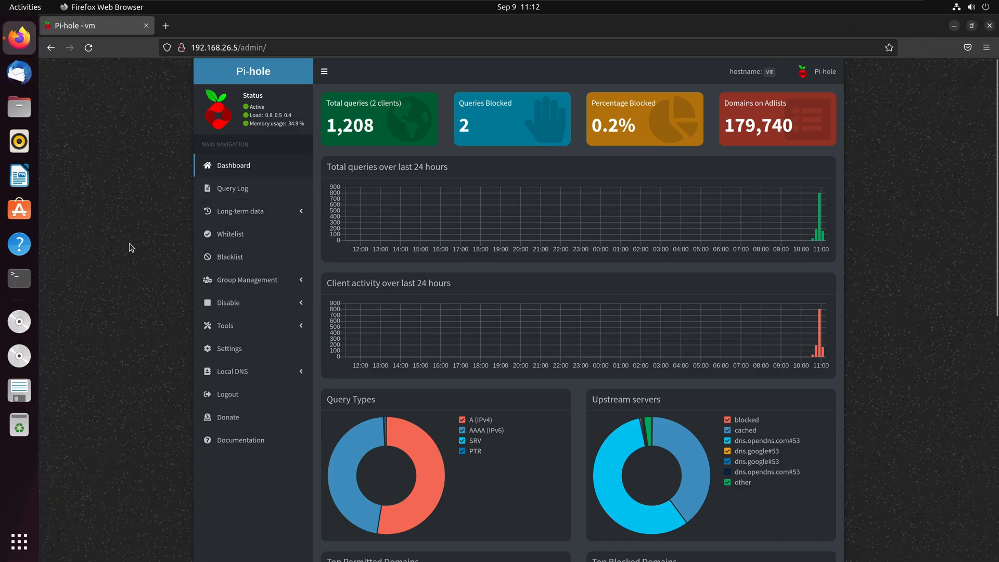
{"action": "mouse_move", "coordinate": [124, 225]}
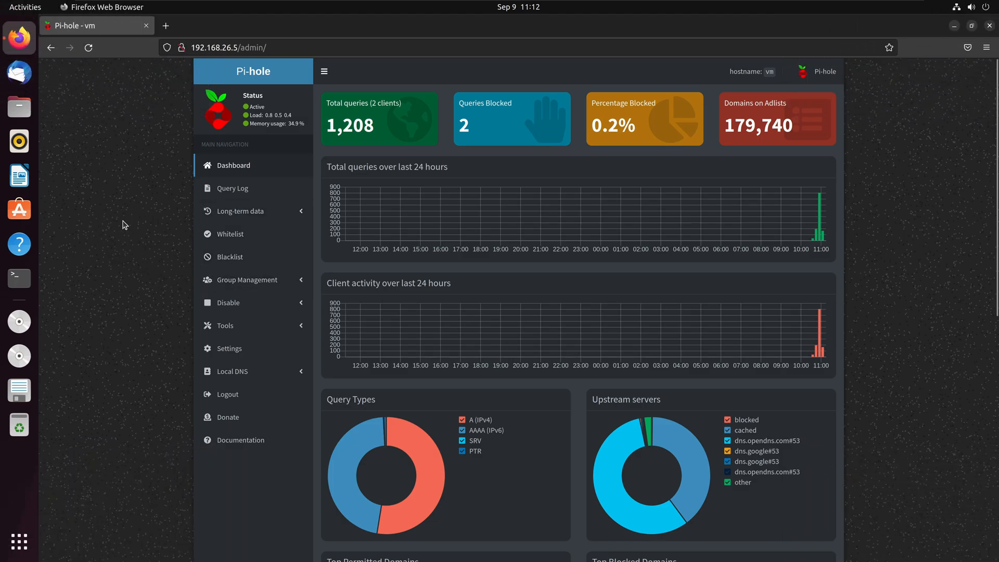
{"action": "mouse_move", "coordinate": [129, 253]}
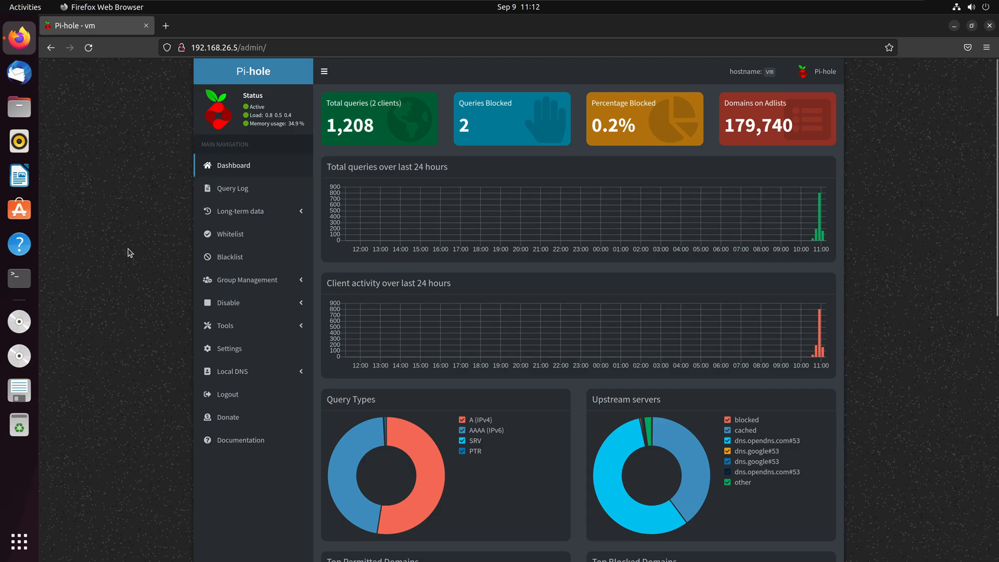
Close the Firefox window showing the Pi-hole admin dashboard, leaving the desktop.
{"action": "left_click", "coordinate": [228, 47]}
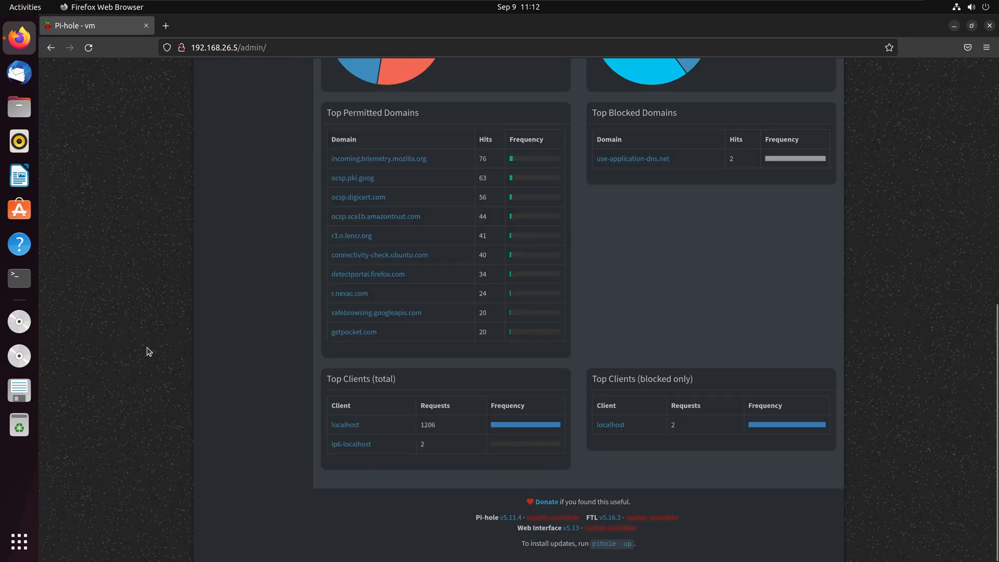
{"action": "mouse_move", "coordinate": [733, 522]}
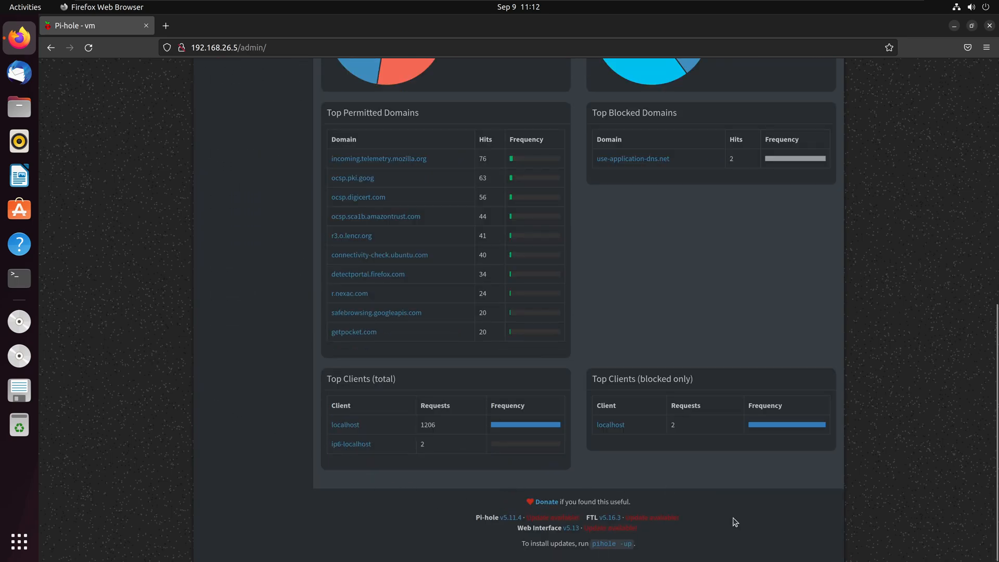
{"action": "mouse_move", "coordinate": [474, 513]}
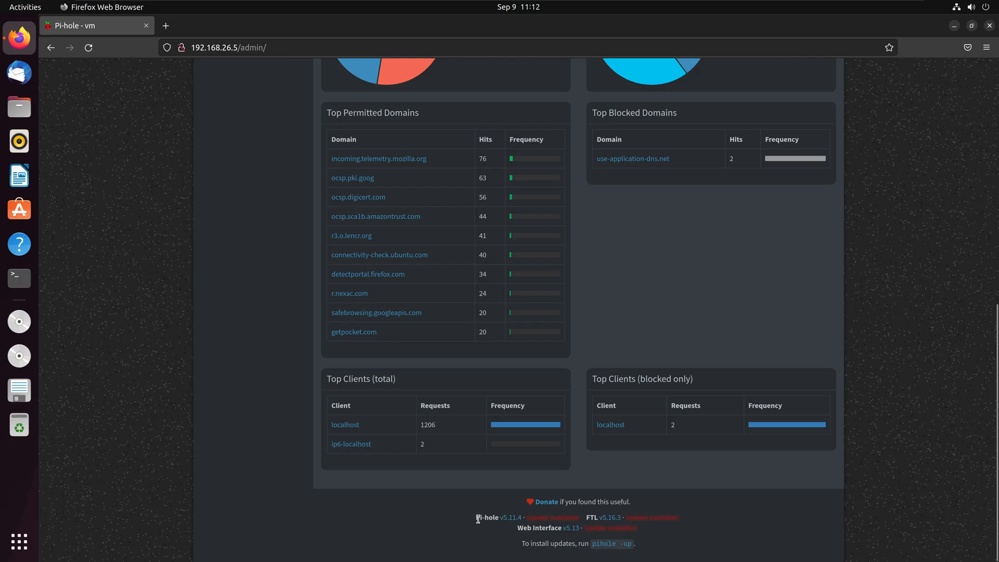
{"action": "mouse_move", "coordinate": [592, 499]}
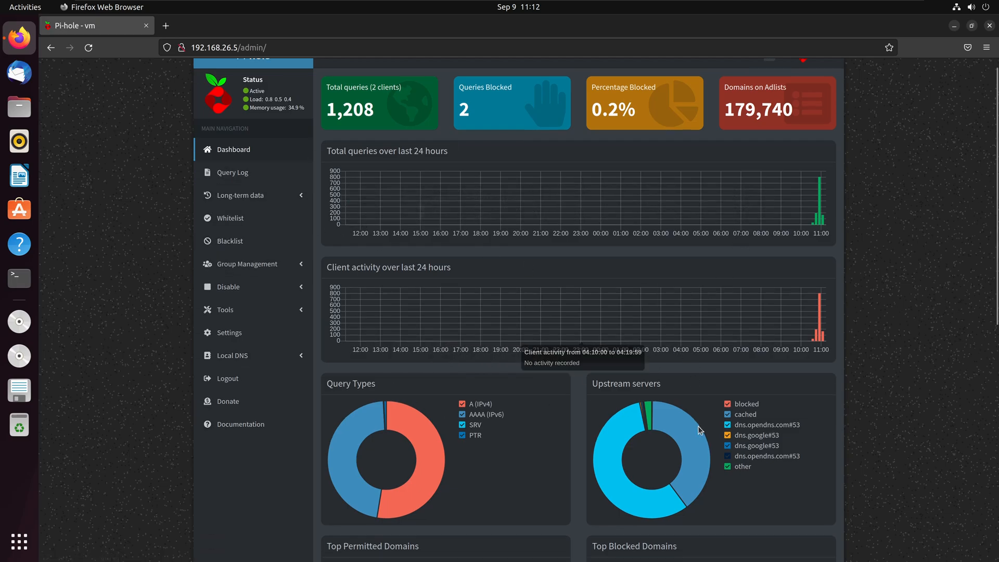
{"action": "scroll", "scroll_direction": "down", "scroll_amount": 3}
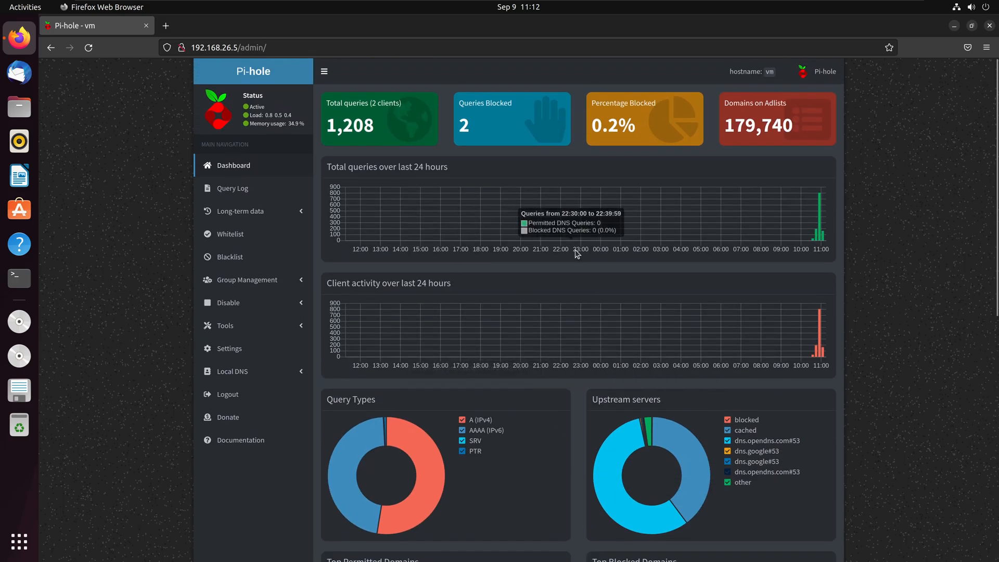
{"action": "mouse_move", "coordinate": [890, 139]}
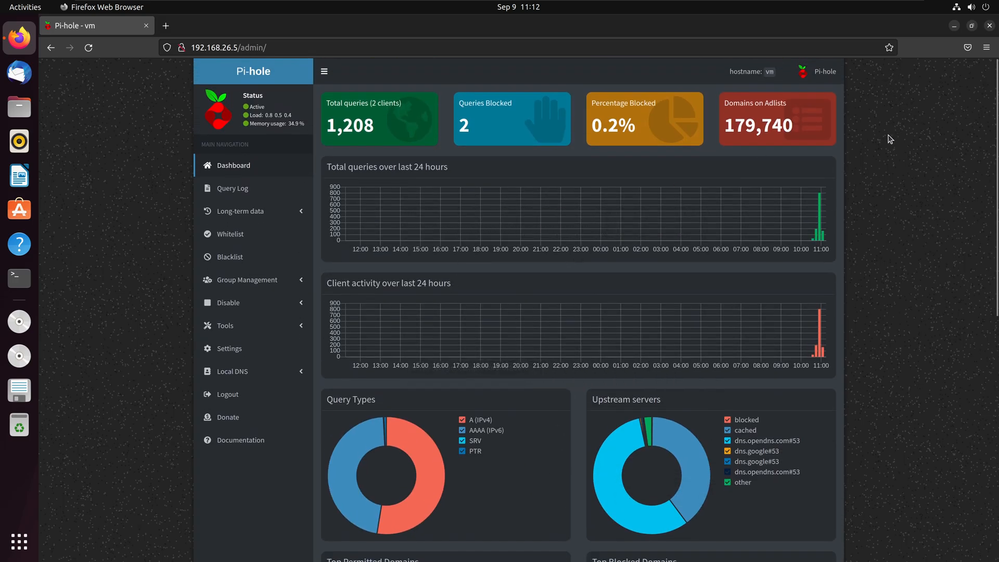
{"action": "mouse_move", "coordinate": [193, 263]}
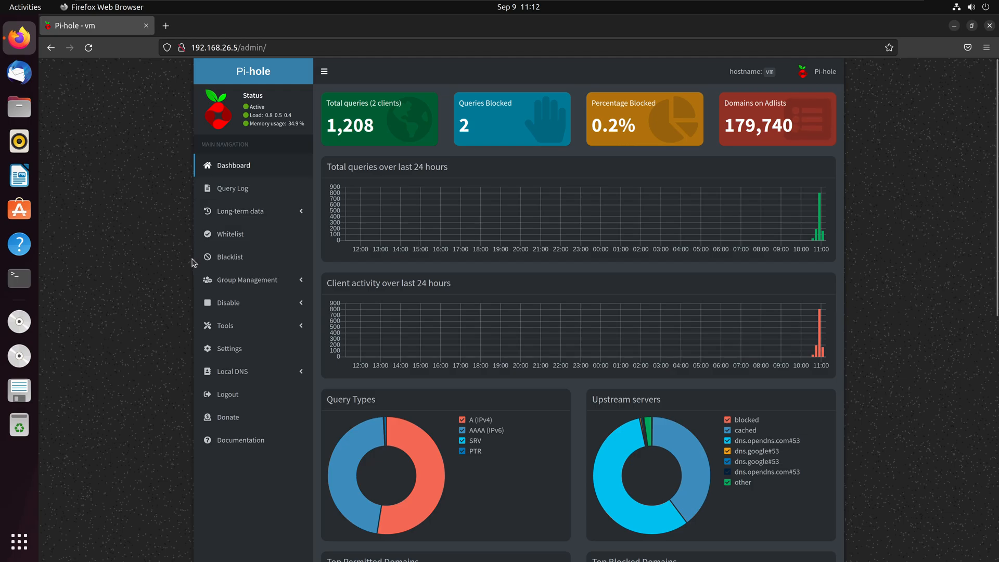
{"action": "mouse_move", "coordinate": [81, 217]}
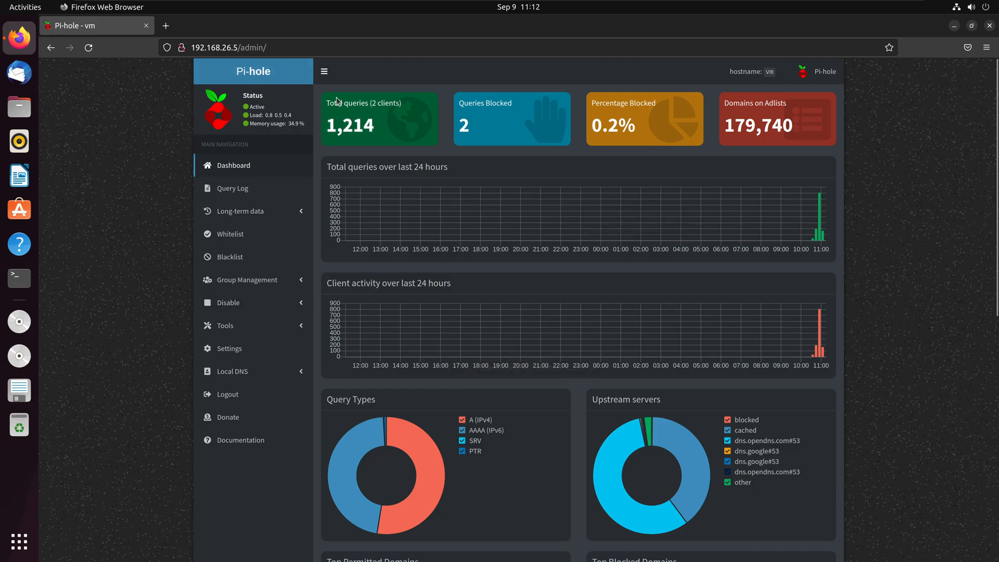
{"action": "mouse_move", "coordinate": [125, 280]}
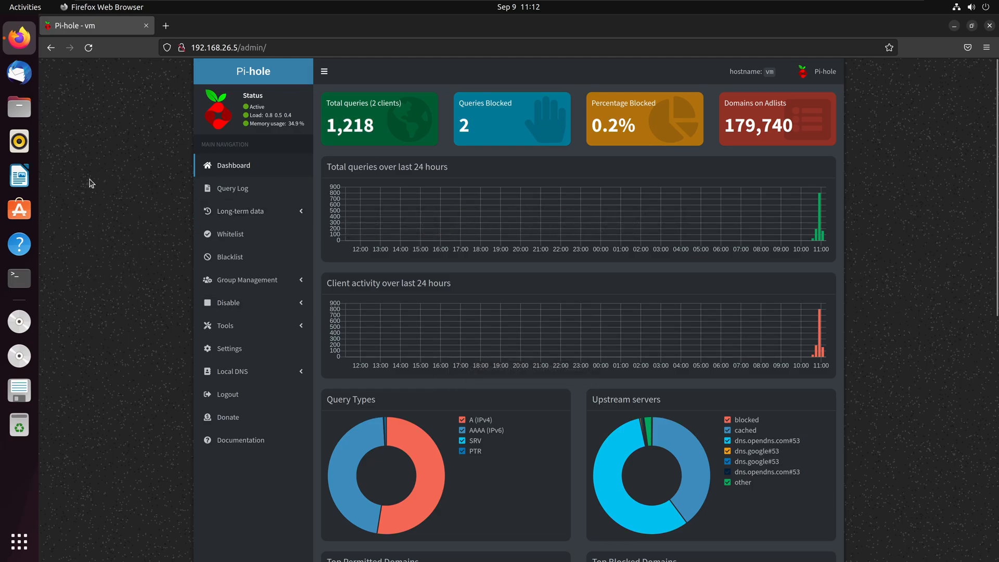
{"action": "mouse_move", "coordinate": [72, 273]}
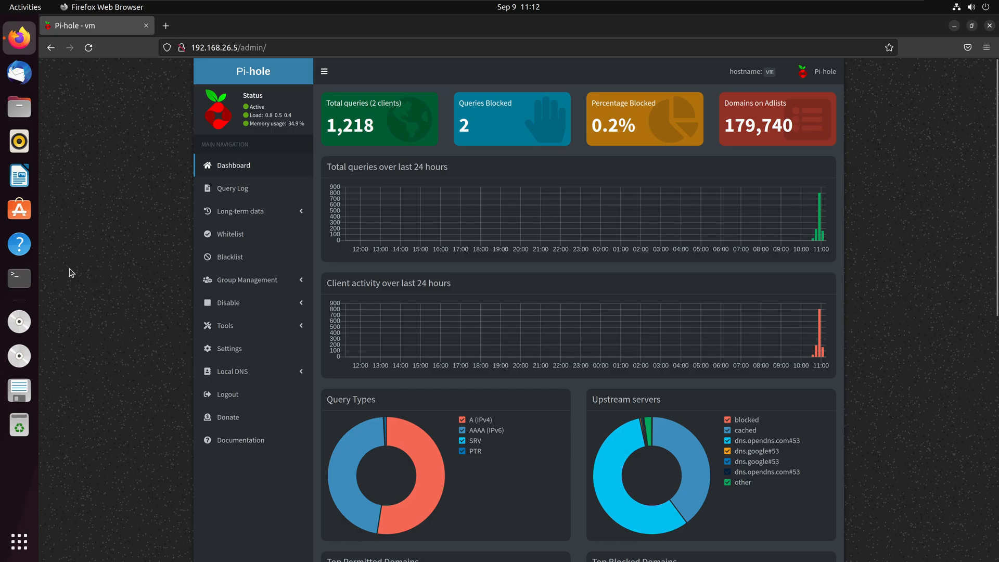
{"action": "mouse_move", "coordinate": [92, 274]}
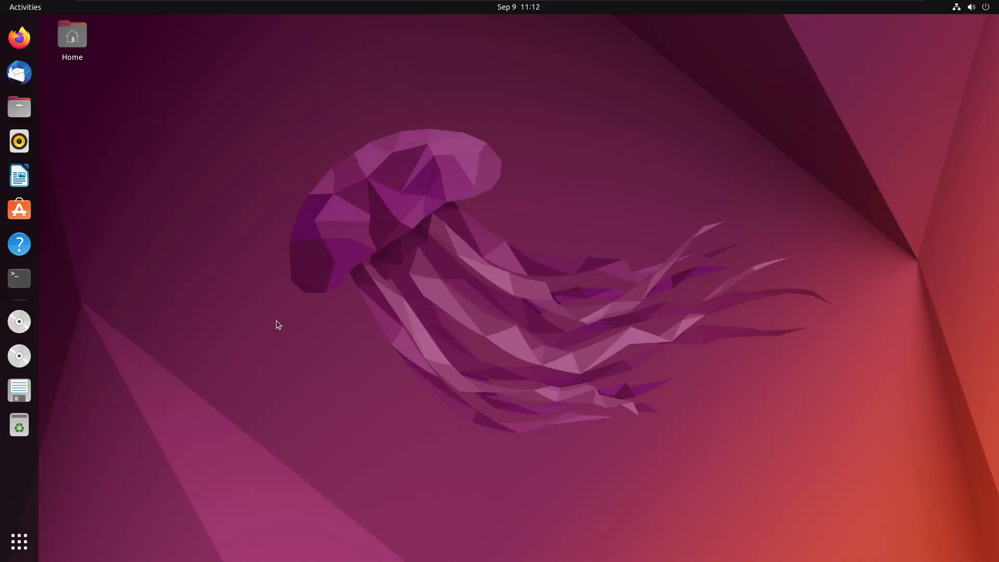
{"action": "mouse_move", "coordinate": [100, 263]}
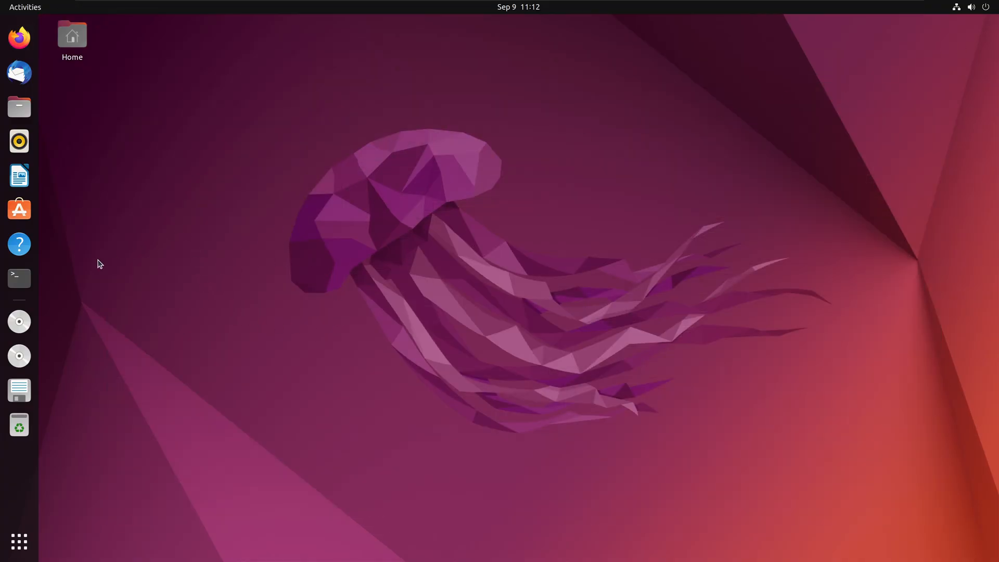
Bring up a Terminal window and enlarge its text from the hamburger menu's zoom-in control.
{"action": "left_click", "coordinate": [19, 279]}
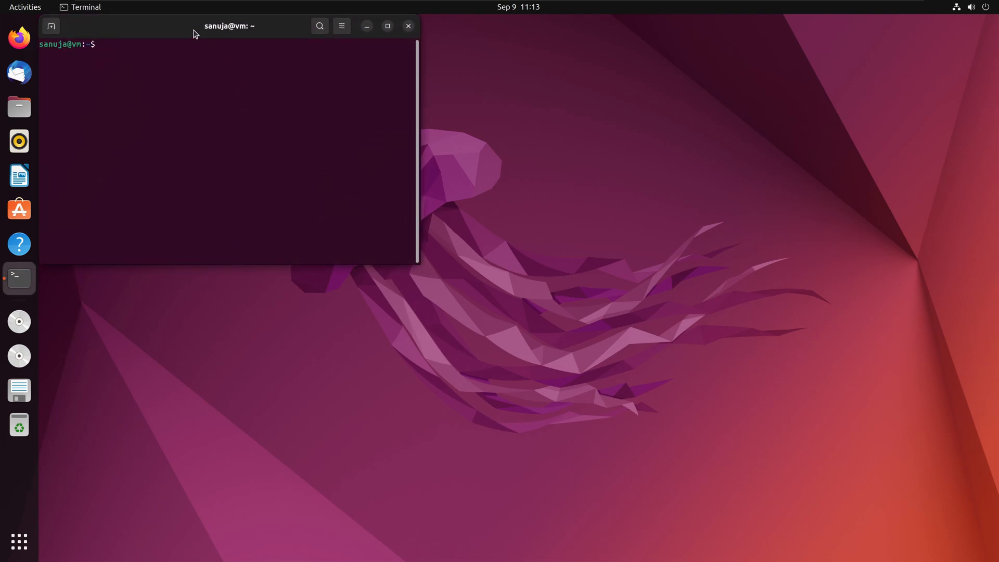
{"action": "left_click", "coordinate": [387, 26]}
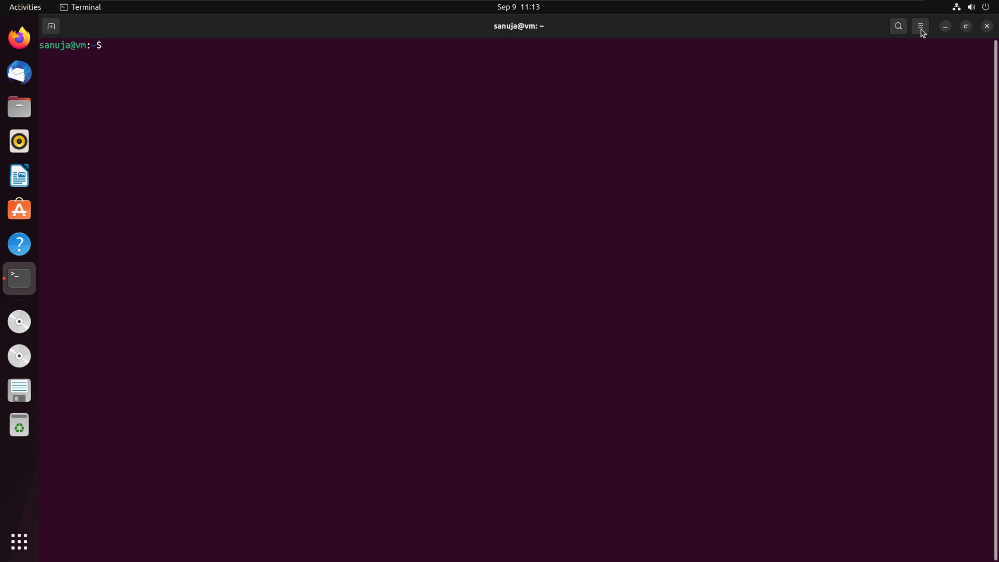
{"action": "left_click", "coordinate": [919, 26]}
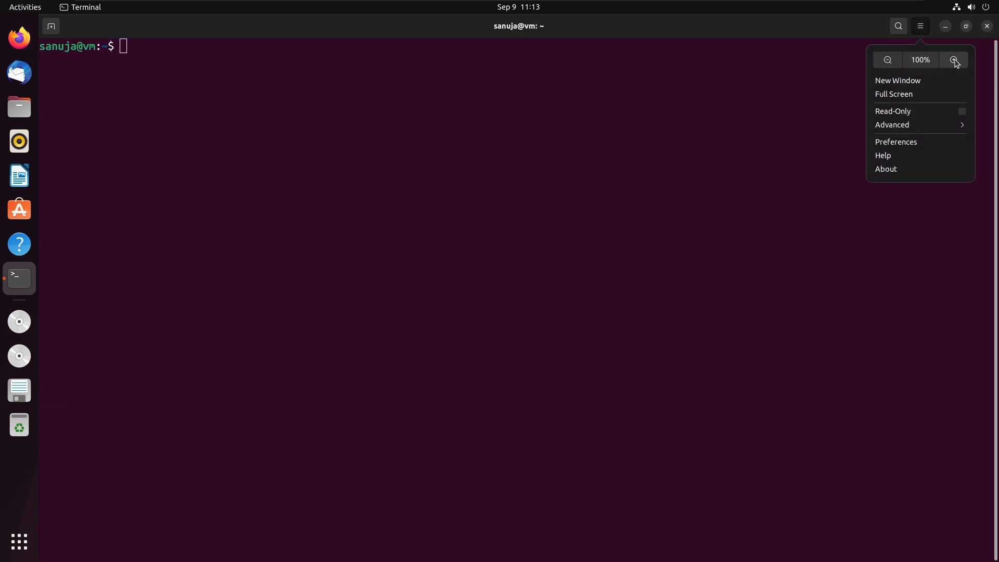
{"action": "left_click", "coordinate": [472, 82]}
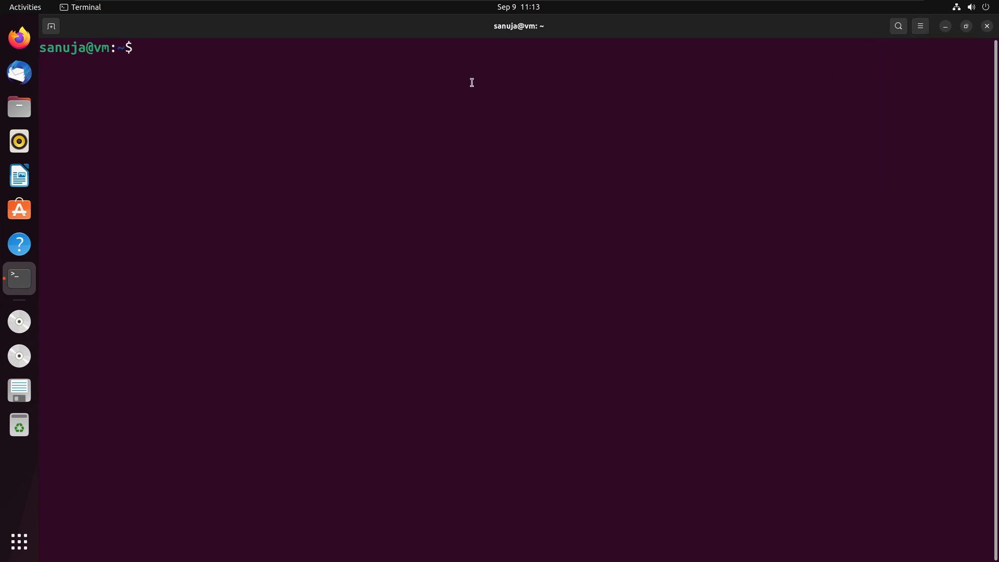
Run sudo pihole -up until it reports Update complete with v5.12, then clear the screen.
{"action": "type", "text": "sudo pih"}
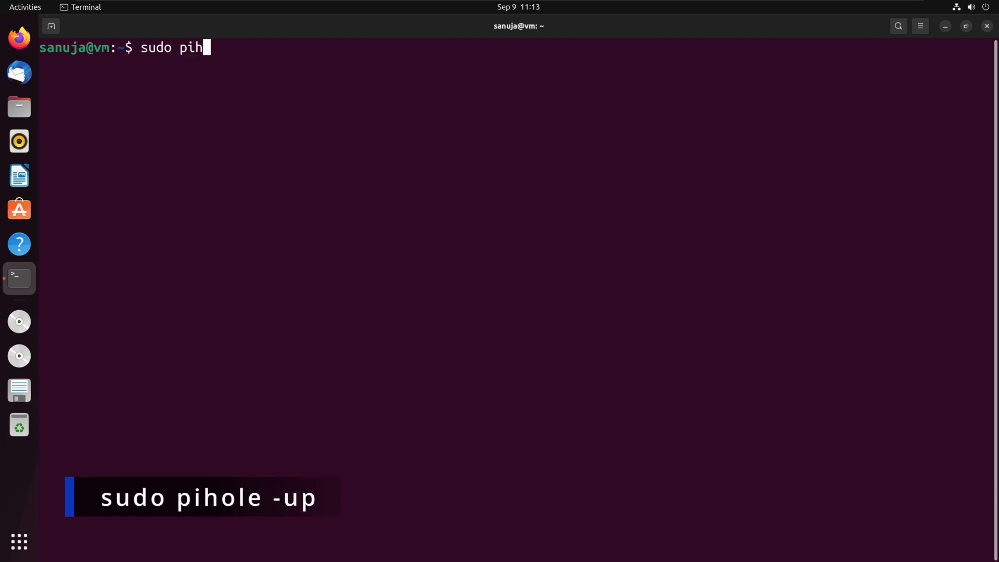
{"action": "type", "text": "ole -up"}
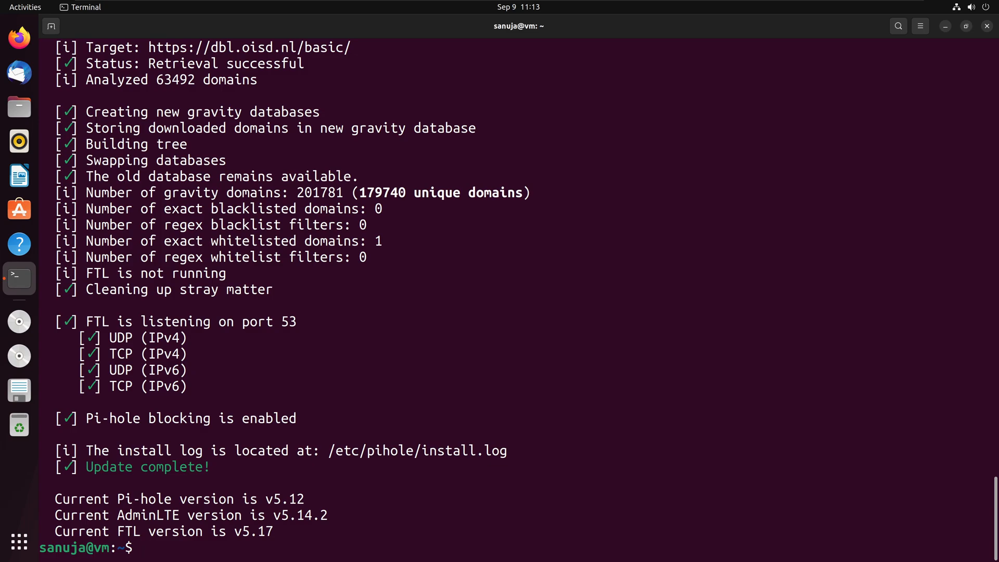
{"action": "type", "text": "cl"}
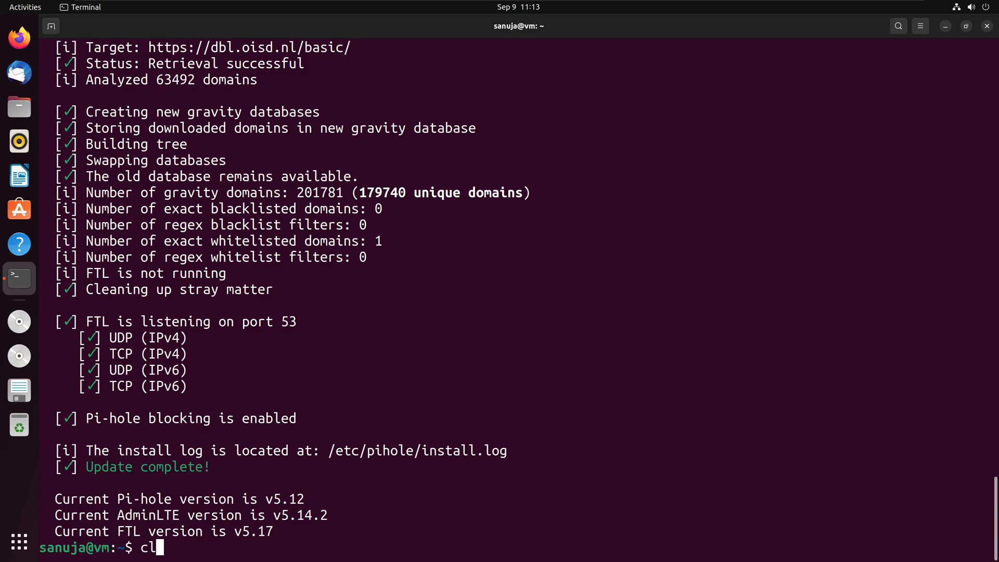
{"action": "key", "text": "Return"}
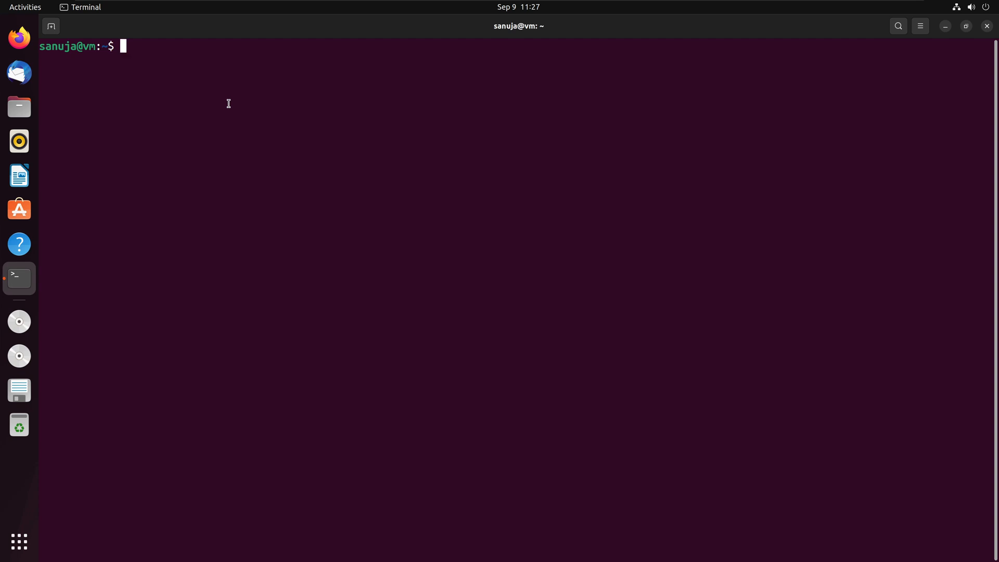
Run sudo pihole -v to show Pi-hole v5.12, AdminLTE v5.14.2 and FTL v5.17 as latest.
{"action": "type", "text": "sudo"}
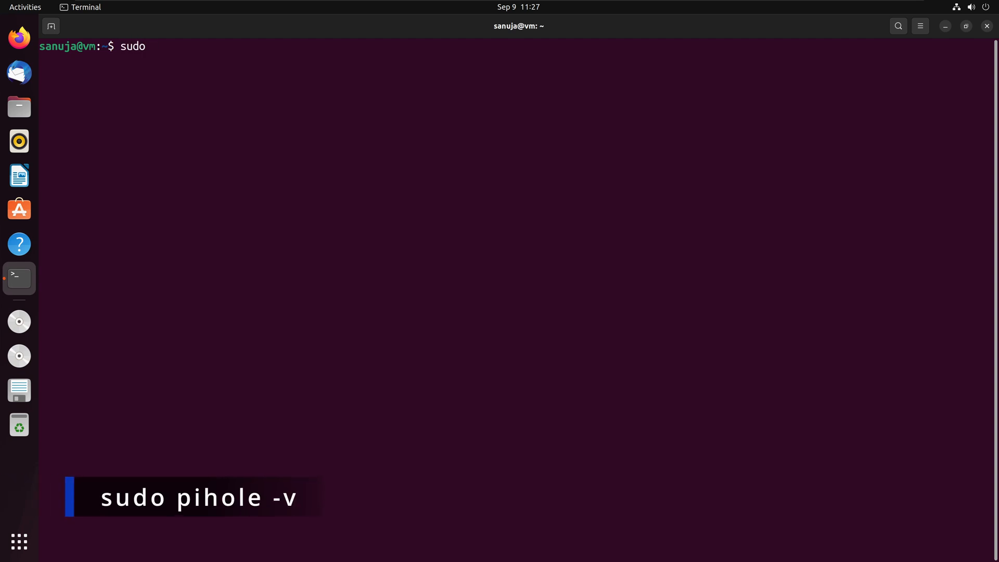
{"action": "type", "text": "pihole"}
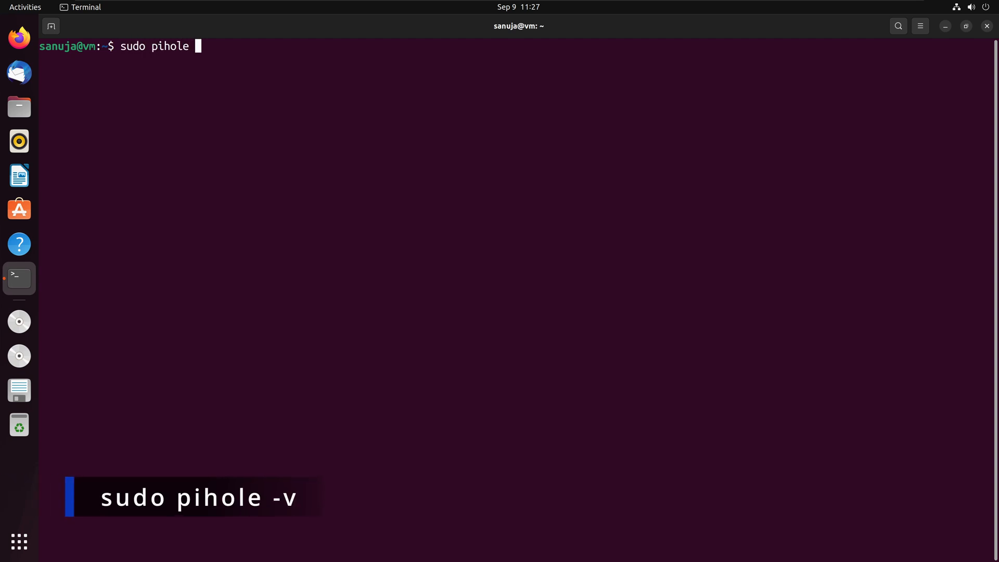
{"action": "type", "text": "-v"}
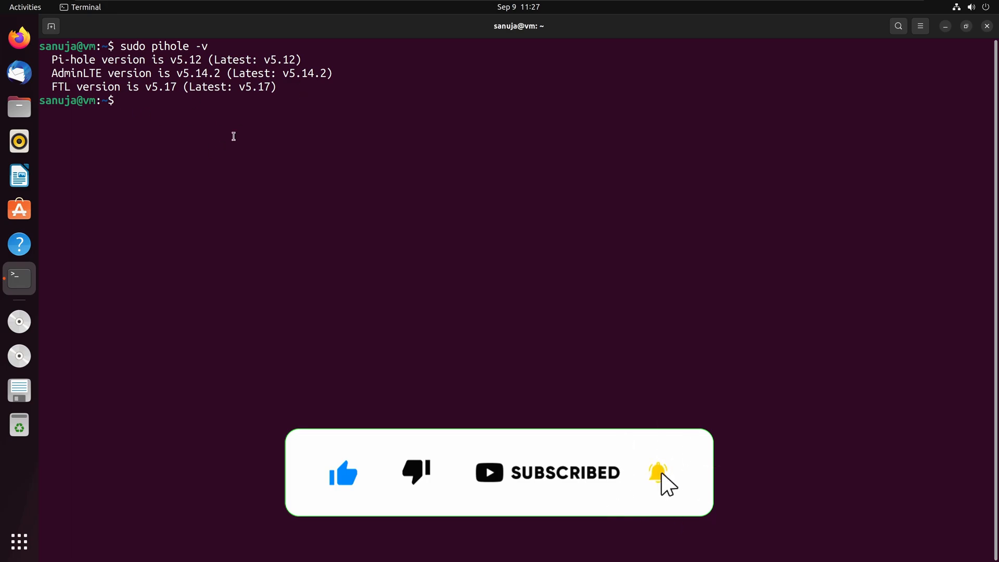
{"action": "mouse_move", "coordinate": [19, 39]}
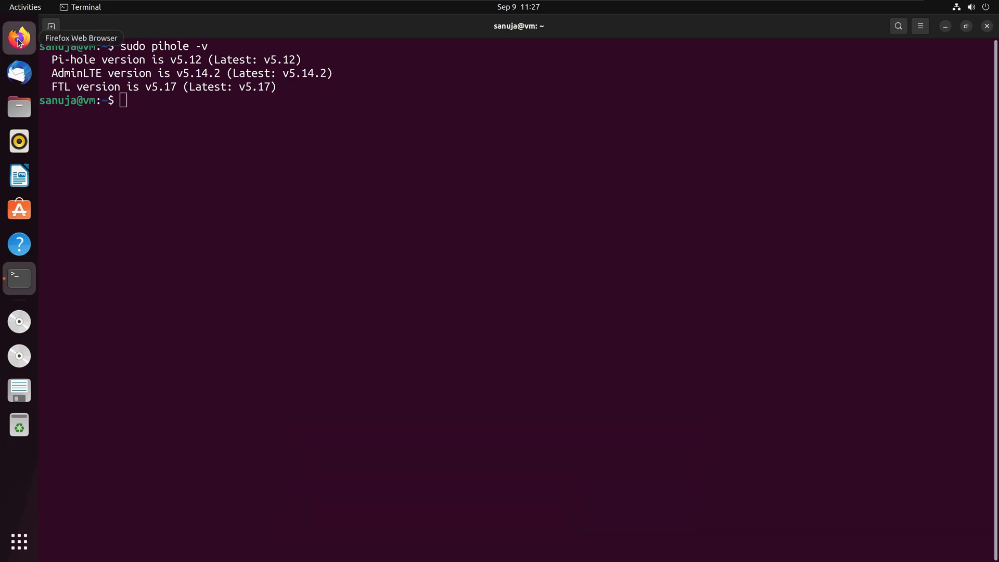
Reopen the 192.168.26.5 dashboard in Firefox, check the v5.12 footer, then return to Terminal.
{"action": "left_click", "coordinate": [19, 38]}
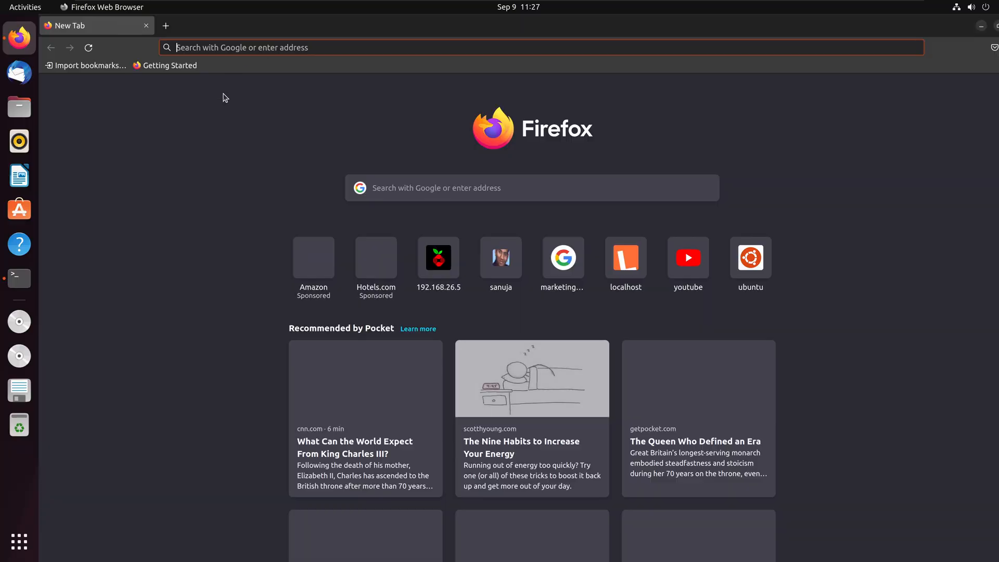
{"action": "left_click", "coordinate": [438, 258]}
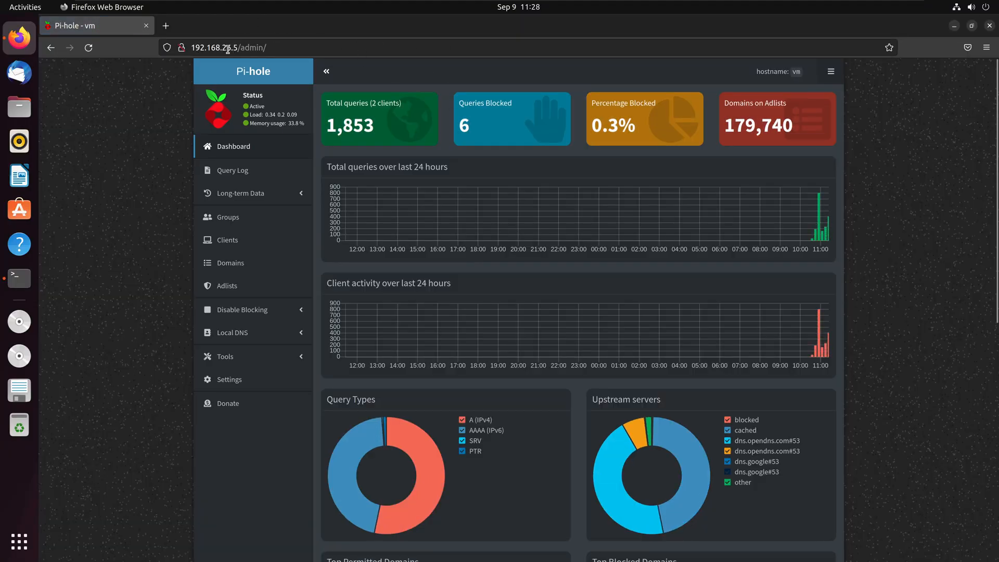
{"action": "scroll", "scroll_direction": "down", "scroll_amount": 3}
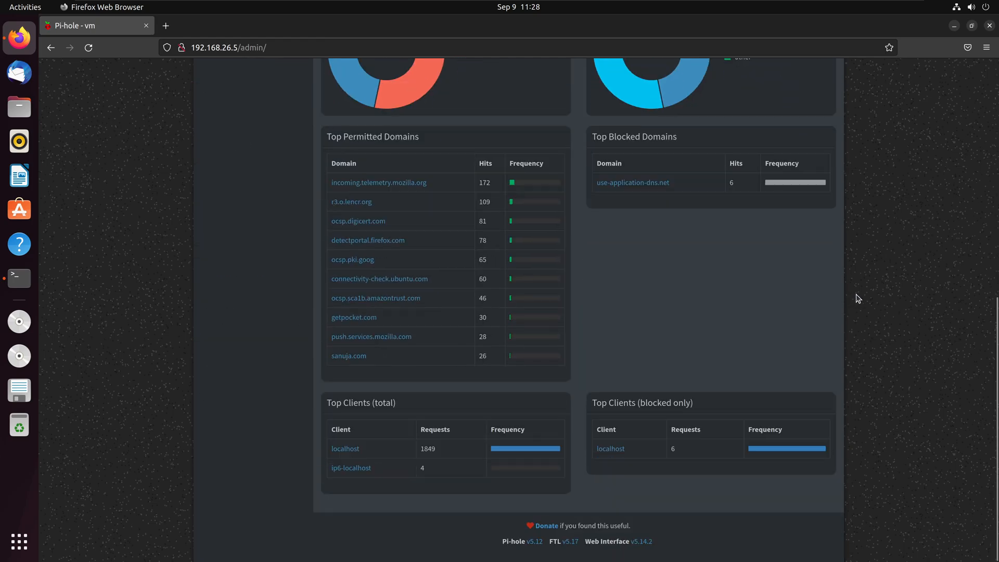
{"action": "mouse_move", "coordinate": [800, 558]}
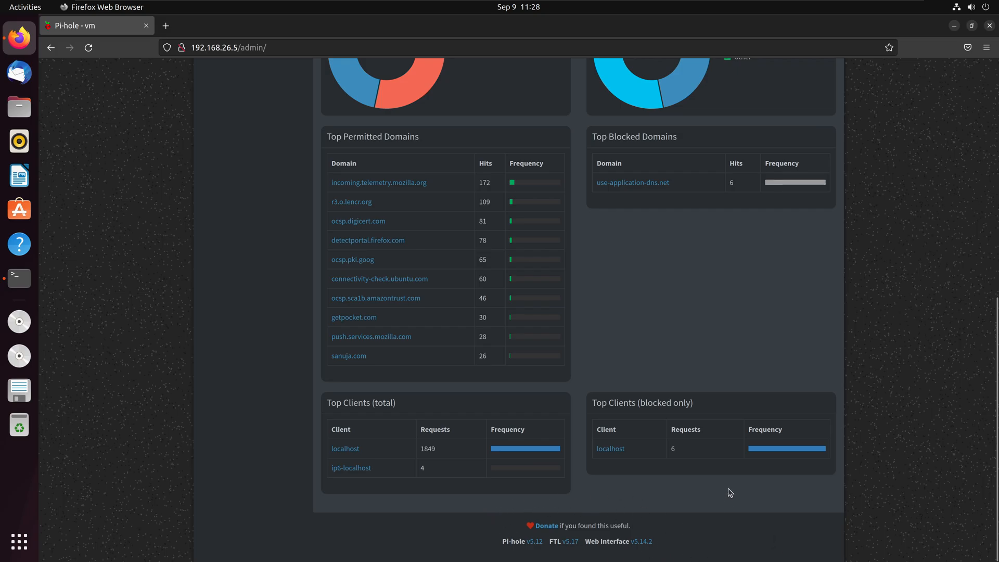
{"action": "mouse_move", "coordinate": [793, 398]}
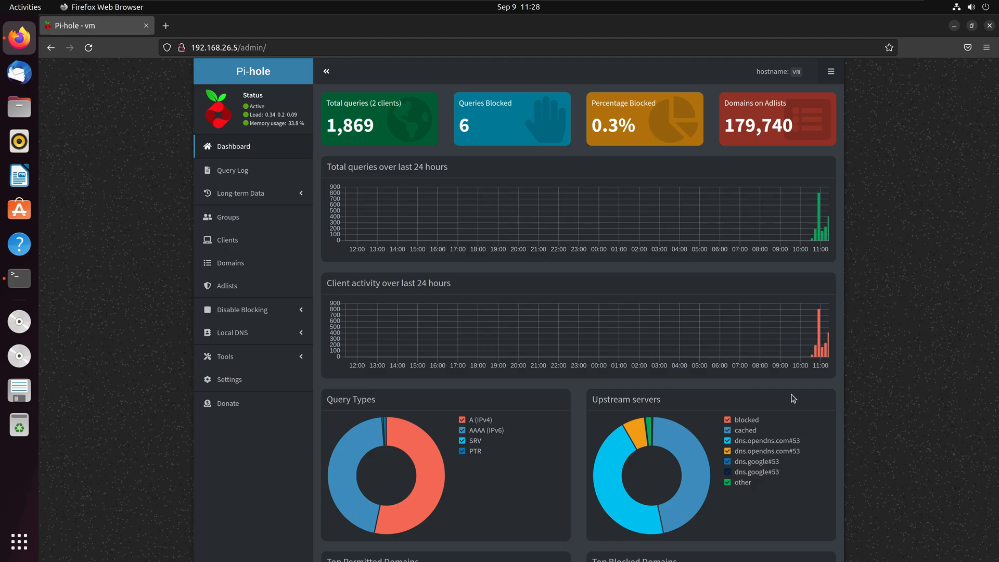
{"action": "left_click", "coordinate": [18, 277]}
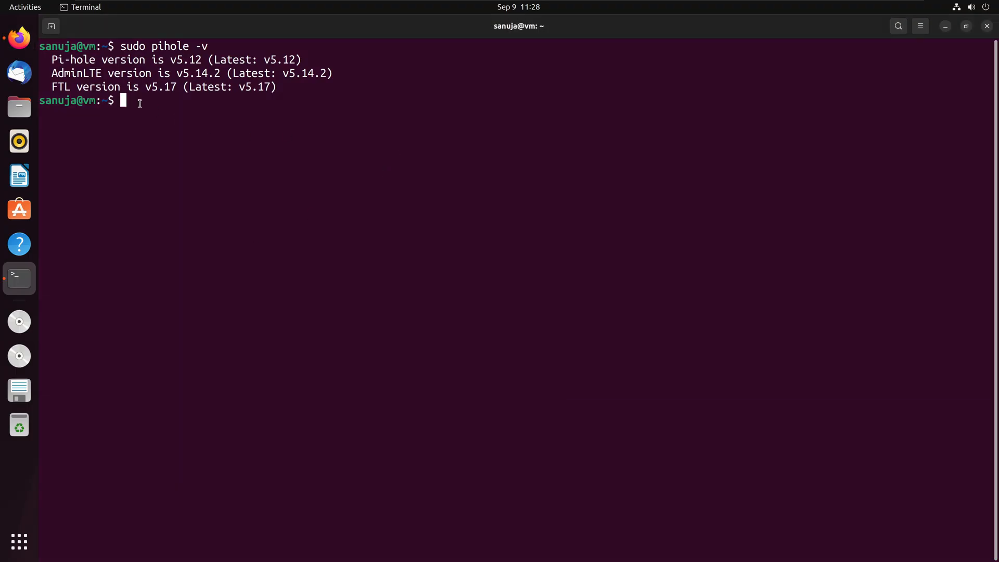